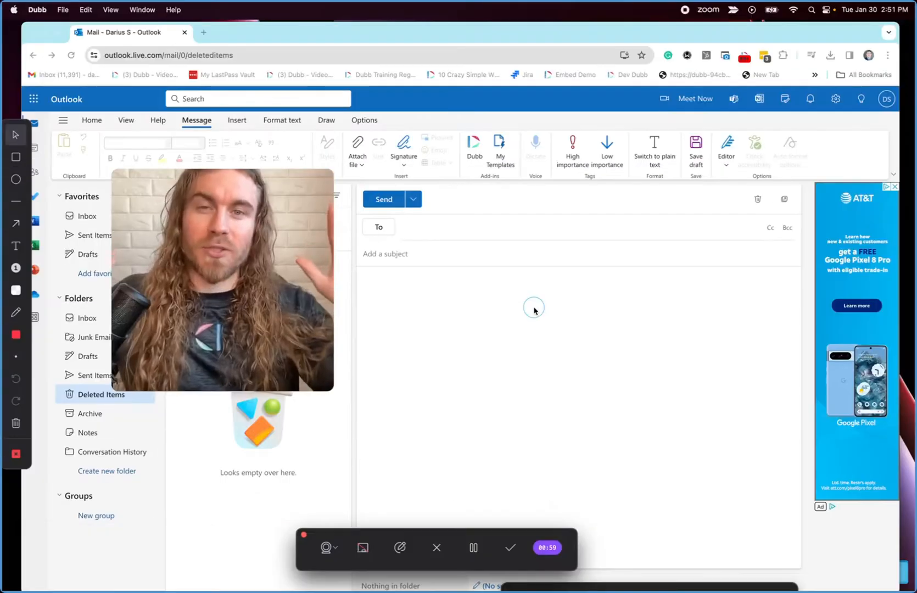
mouse_move(535, 268)
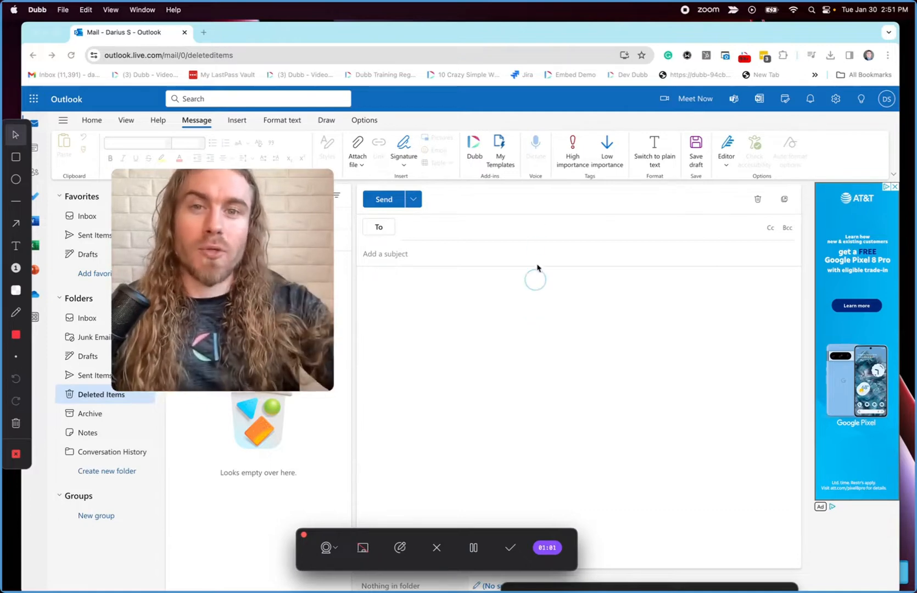
Show the Dubb add-in's dropdown from the Message ribbon's Add-ins group.
left_click(474, 149)
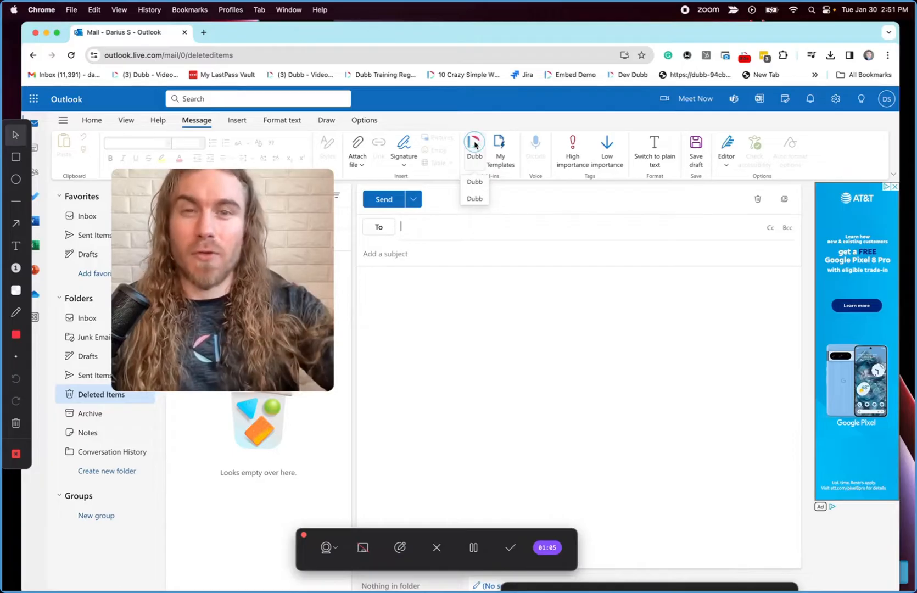
Insert the 'Video Created with Dubb on Jan 30, 2024' preview into the draft body.
left_click(475, 146)
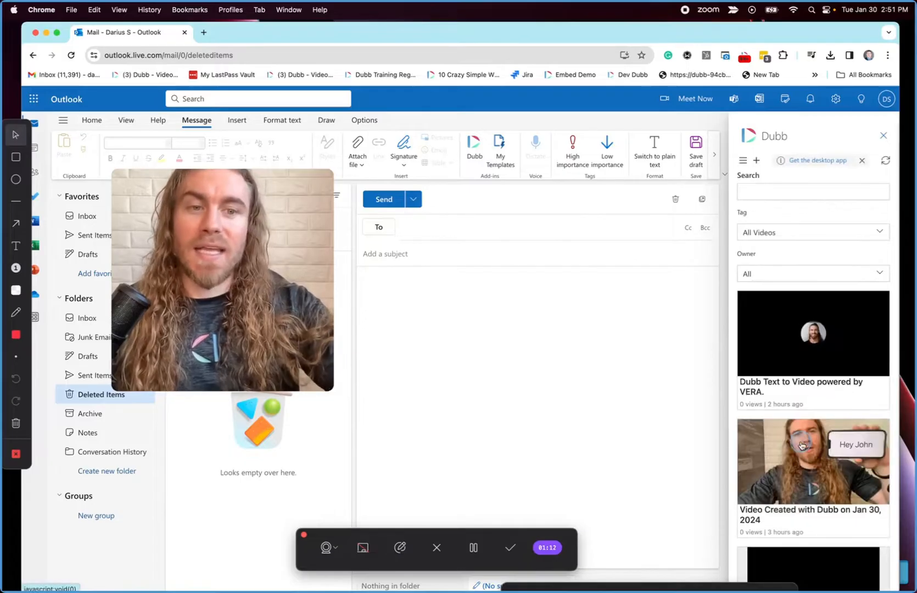
left_click(812, 461)
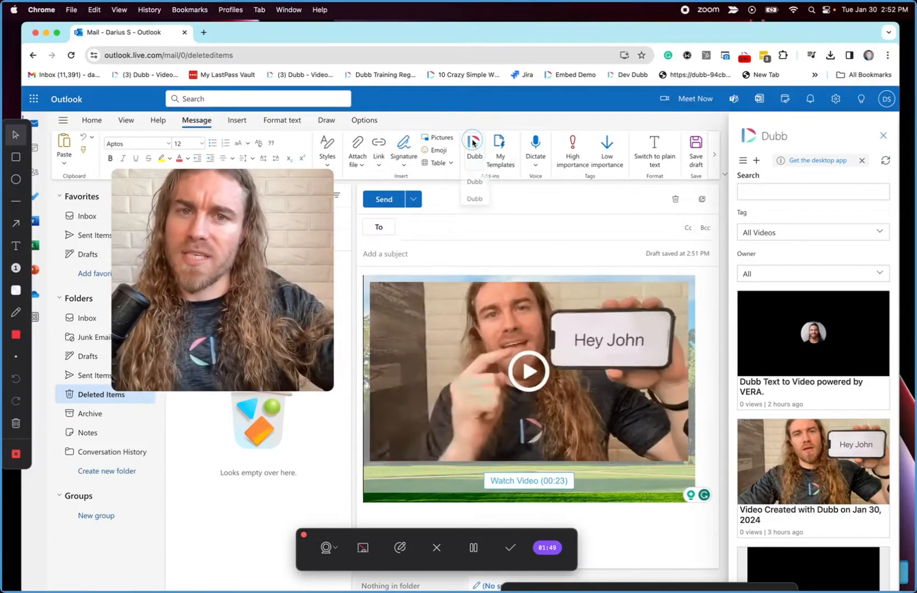
Copy the Jan 30, 2024 video's share link from the Dubb Chrome extension.
left_click(745, 55)
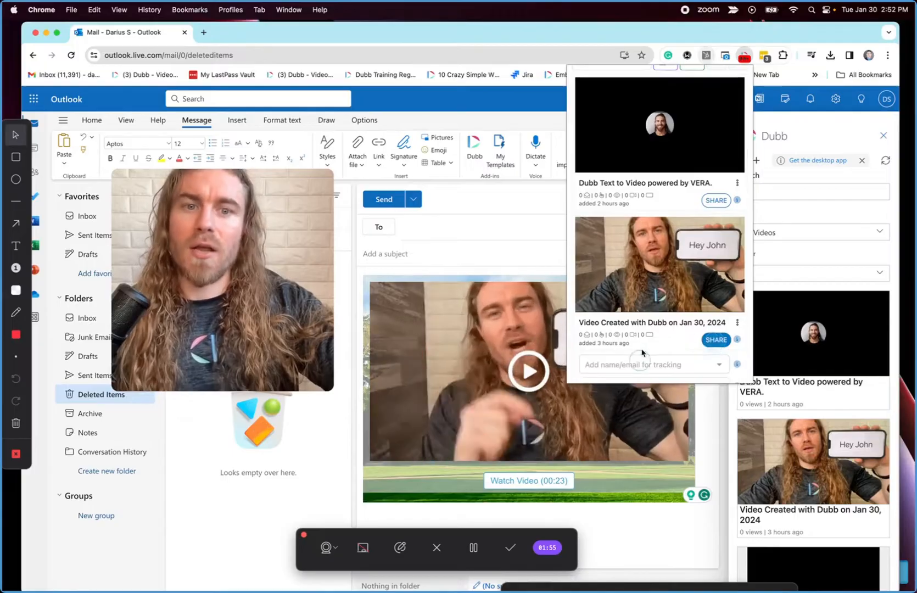
left_click(716, 339)
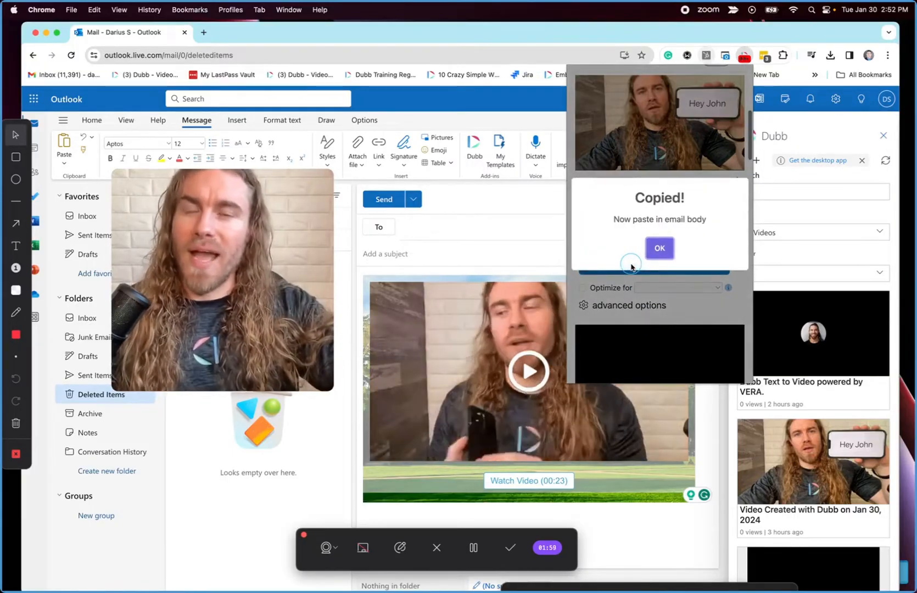
left_click(659, 249)
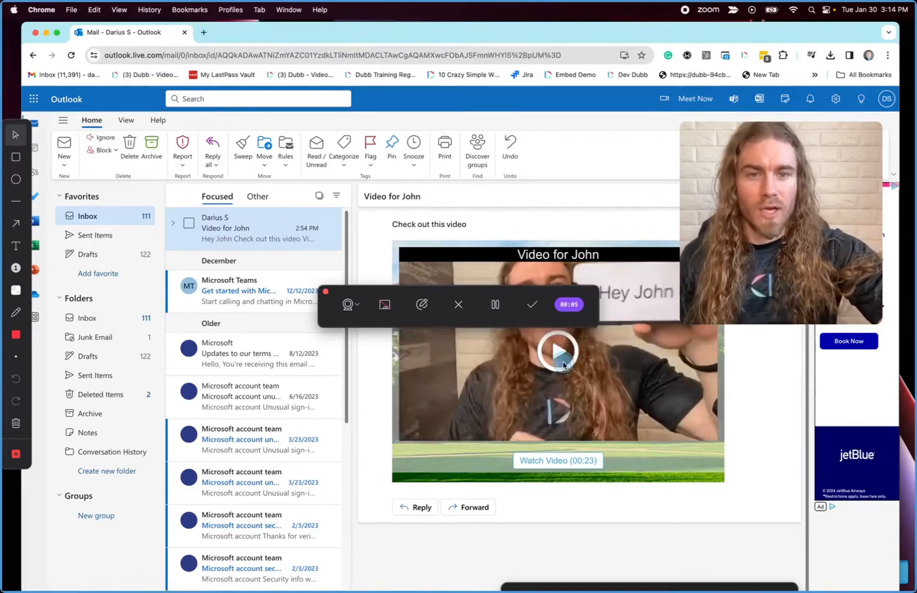
View the 'Video for John' landing page and start a webcam video reply to Darius.
left_click(556, 352)
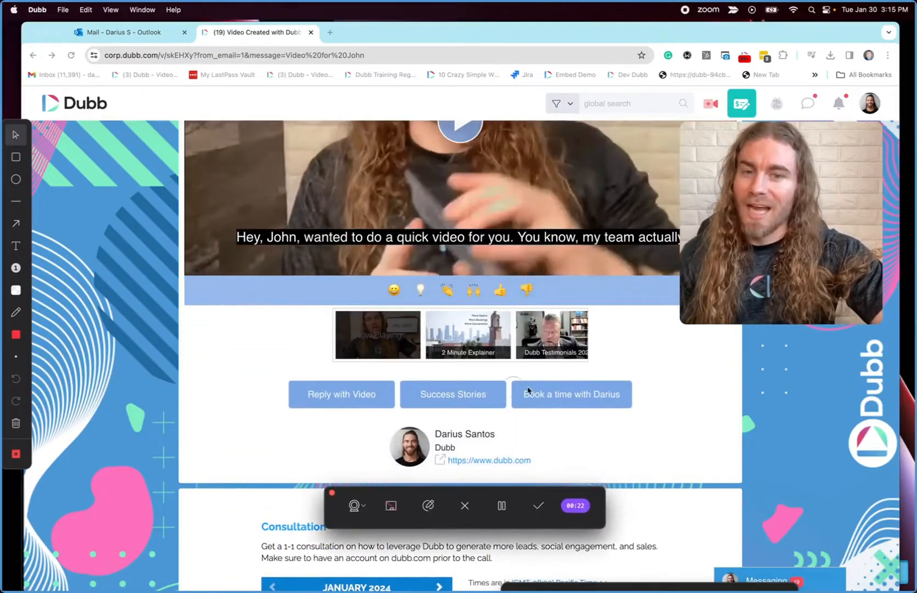
scroll("down", 3)
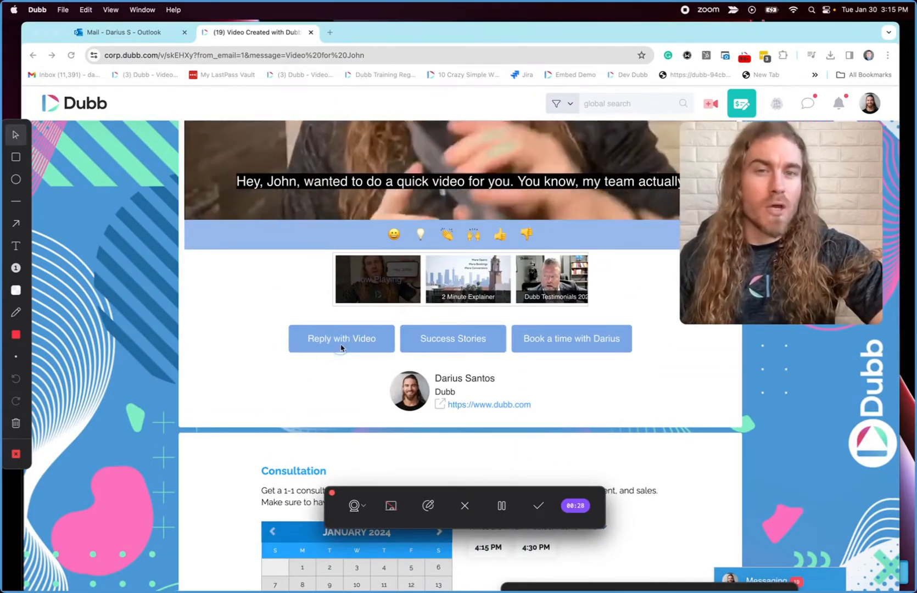
left_click(340, 339)
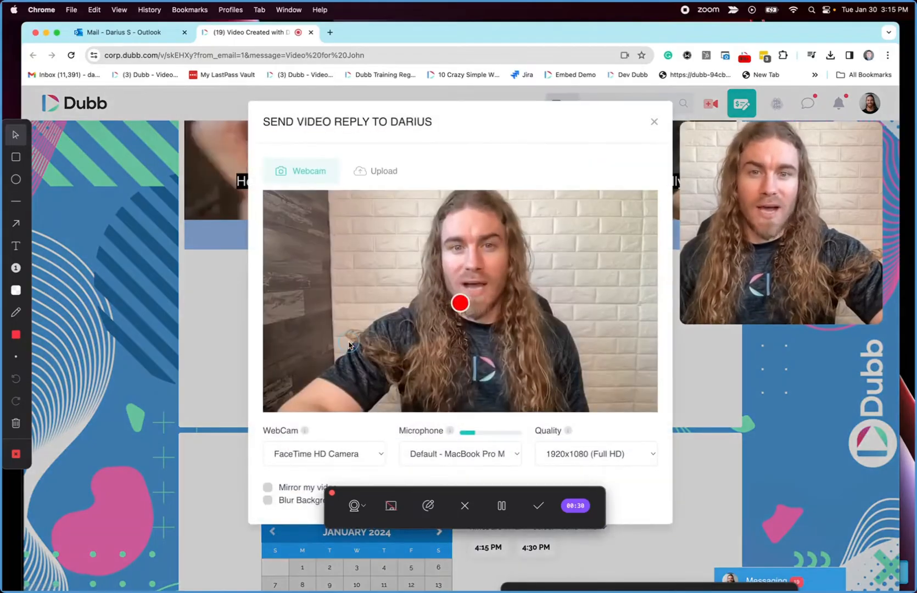
mouse_move(461, 303)
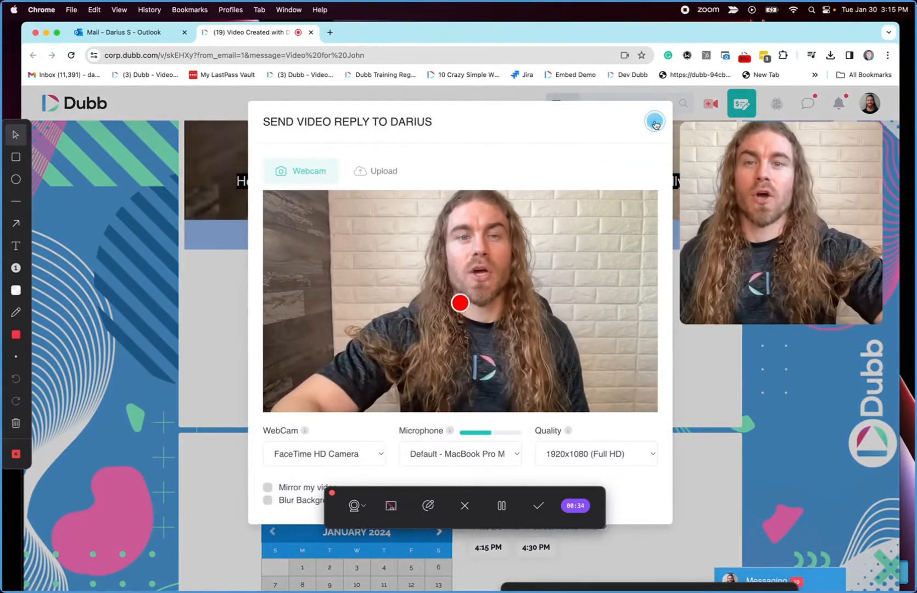
Close the Send Video Reply dialog and return to the Hey John video on the landing page.
left_click(655, 120)
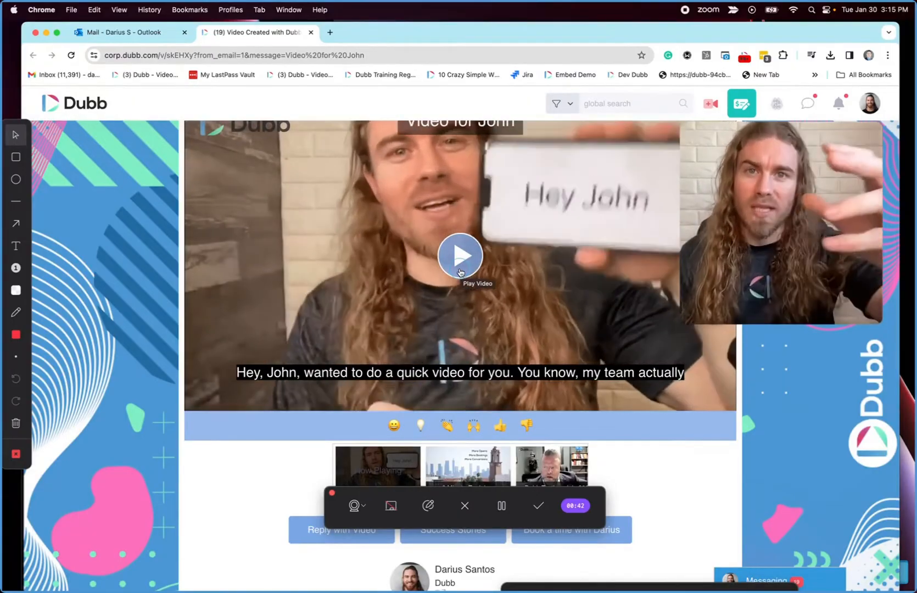
scroll("down", 3)
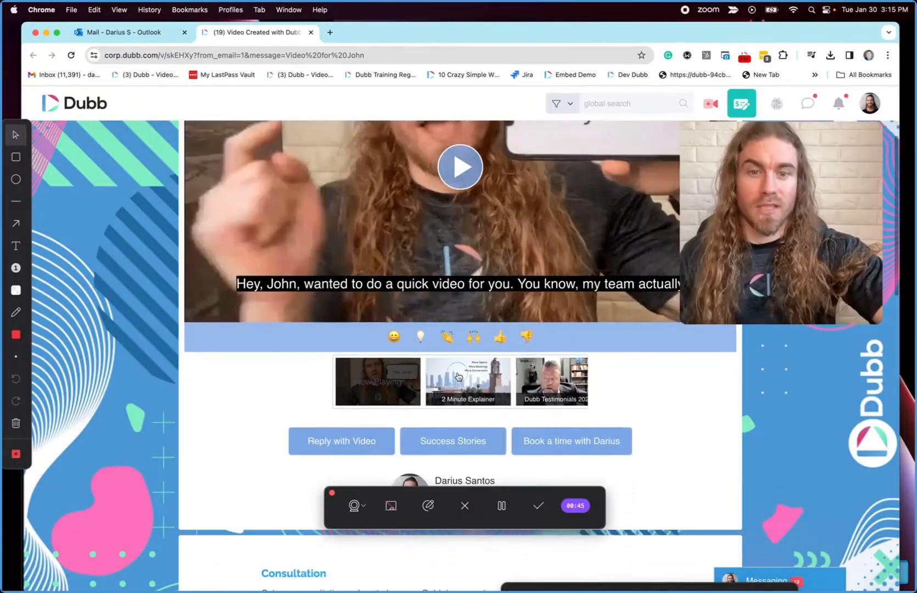